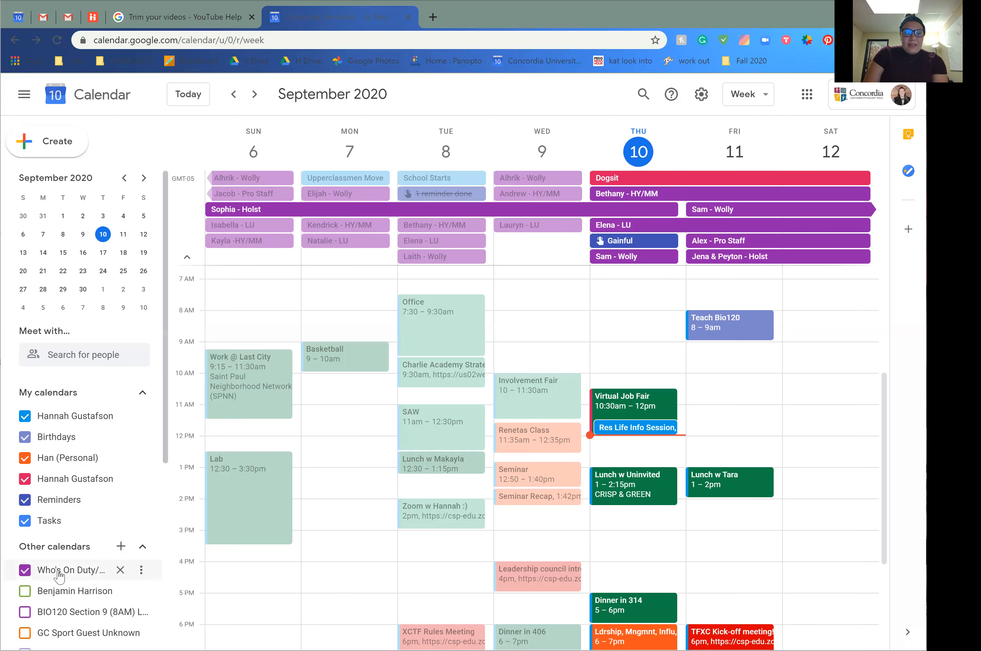
Step: Remove the 'Who's On Duty' roster calendar so its all-day duty events vanish from the week
{"action": "left_click", "coordinate": [23, 570]}
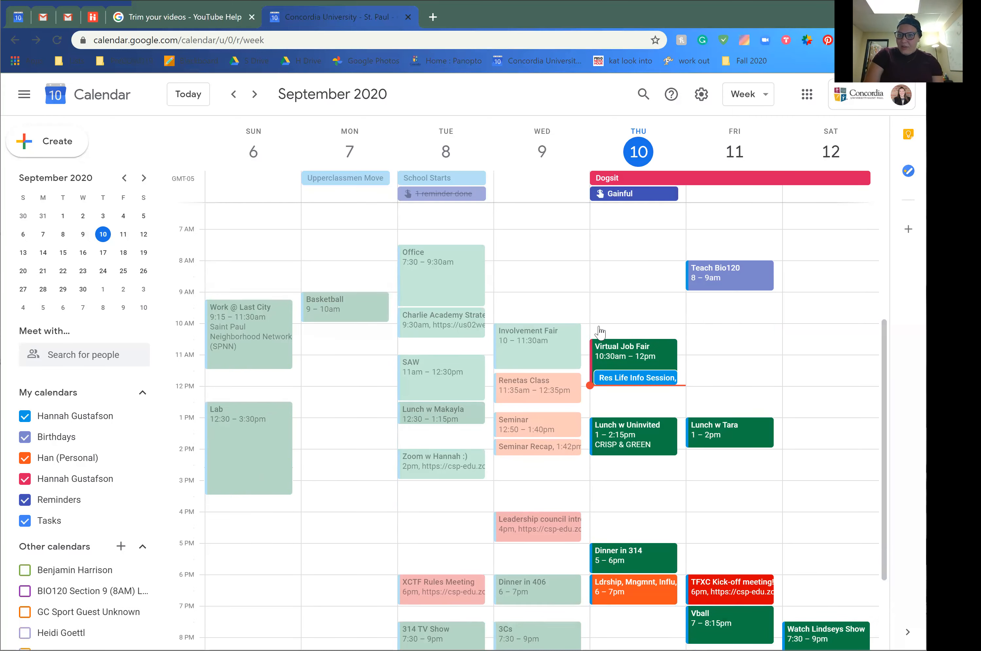
{"action": "scroll", "scroll_direction": "down", "scroll_amount": 3}
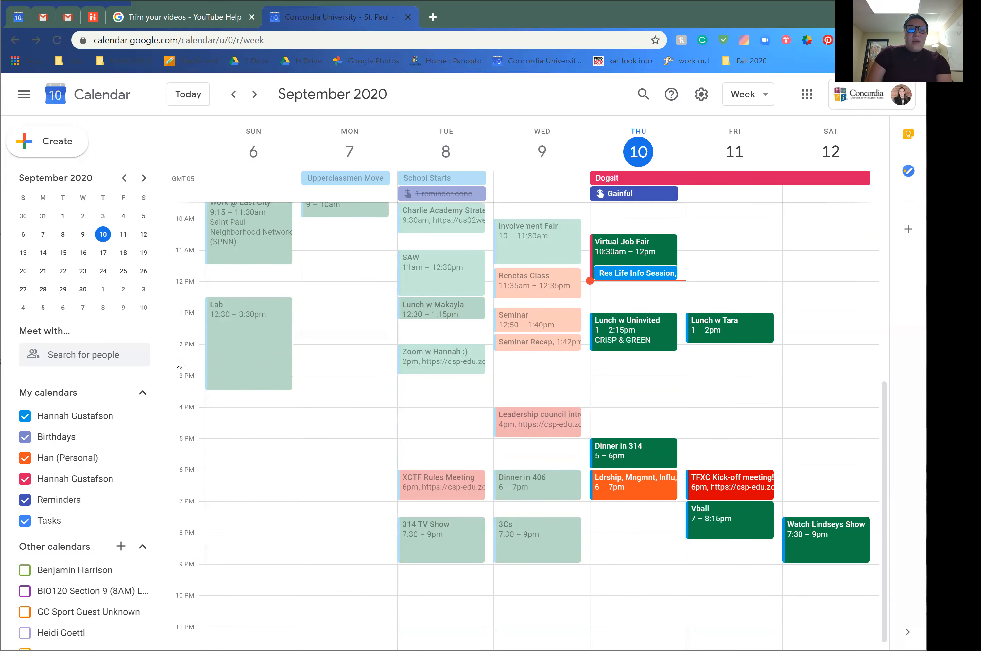
{"action": "mouse_move", "coordinate": [68, 17]}
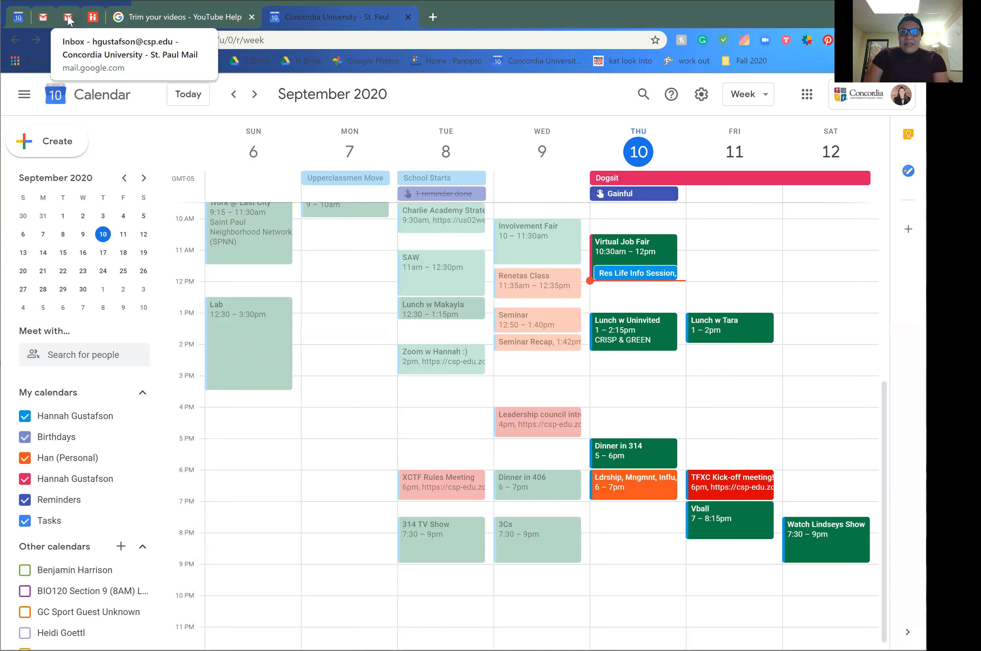
Step: From the Gmail share invitation, add the 'BIO120 Section 9 (8AM) Lecture' calendar
{"action": "left_click", "coordinate": [68, 17]}
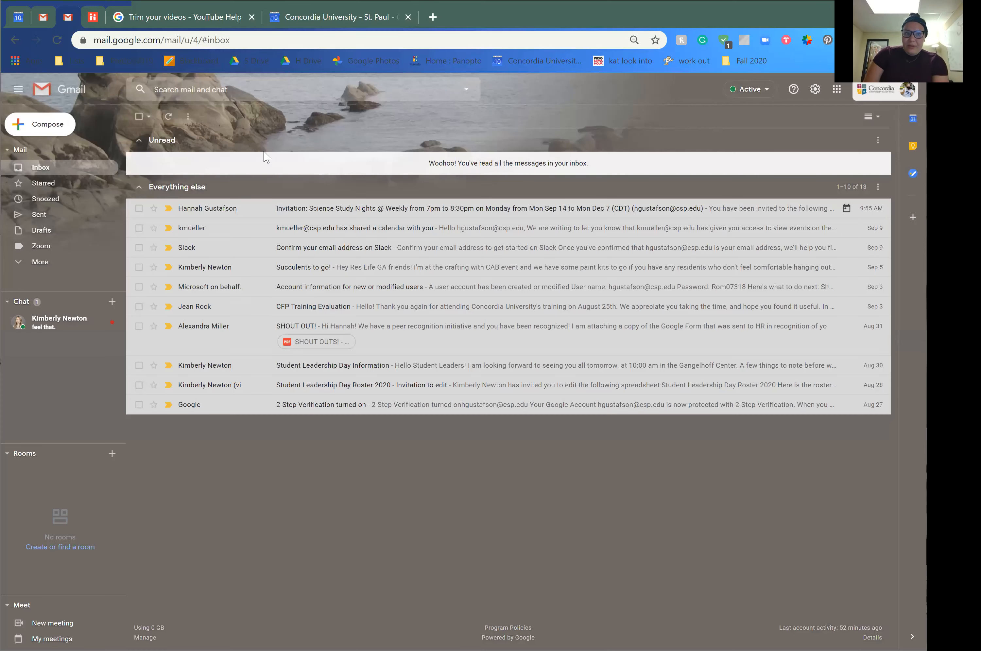
{"action": "mouse_move", "coordinate": [240, 242]}
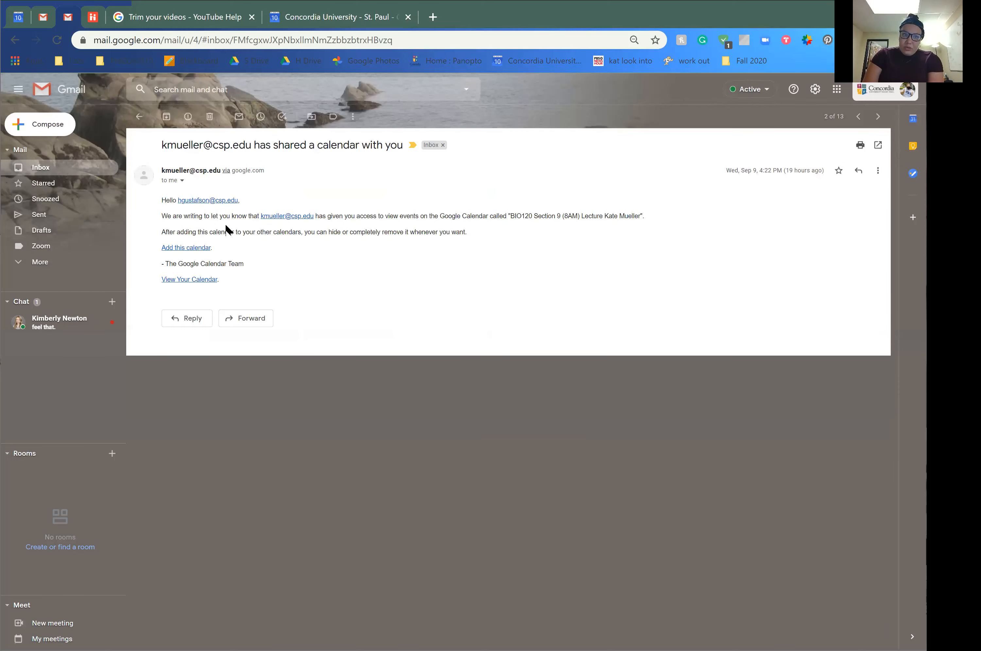
{"action": "left_click", "coordinate": [185, 248]}
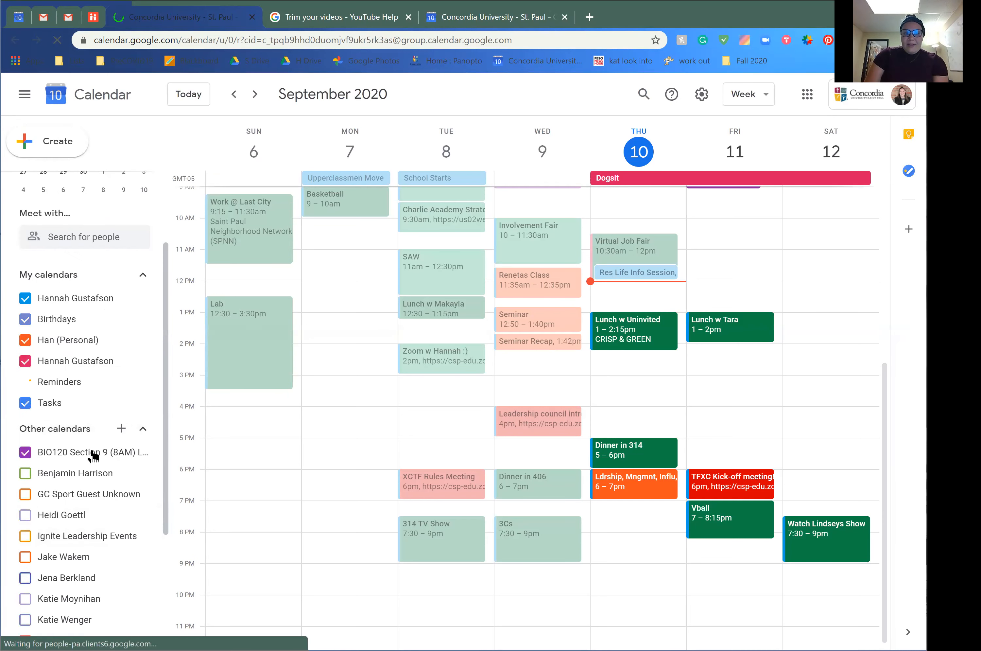
{"action": "mouse_move", "coordinate": [93, 453]}
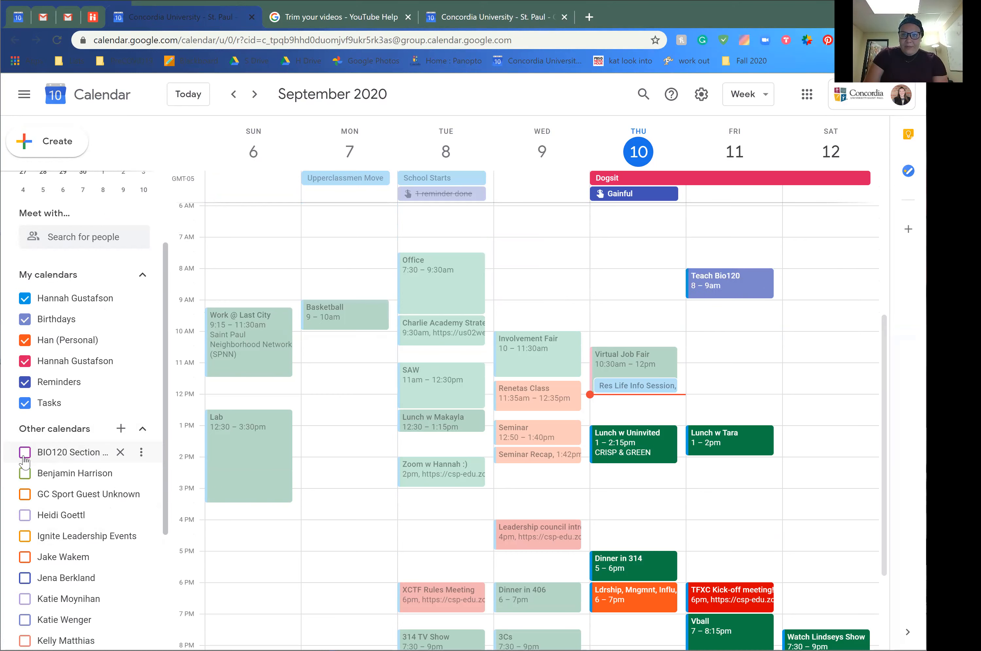
Step: Show the BIO120 Section 9 calendar and view its Learning Assistant Meeting details
{"action": "left_click", "coordinate": [23, 451]}
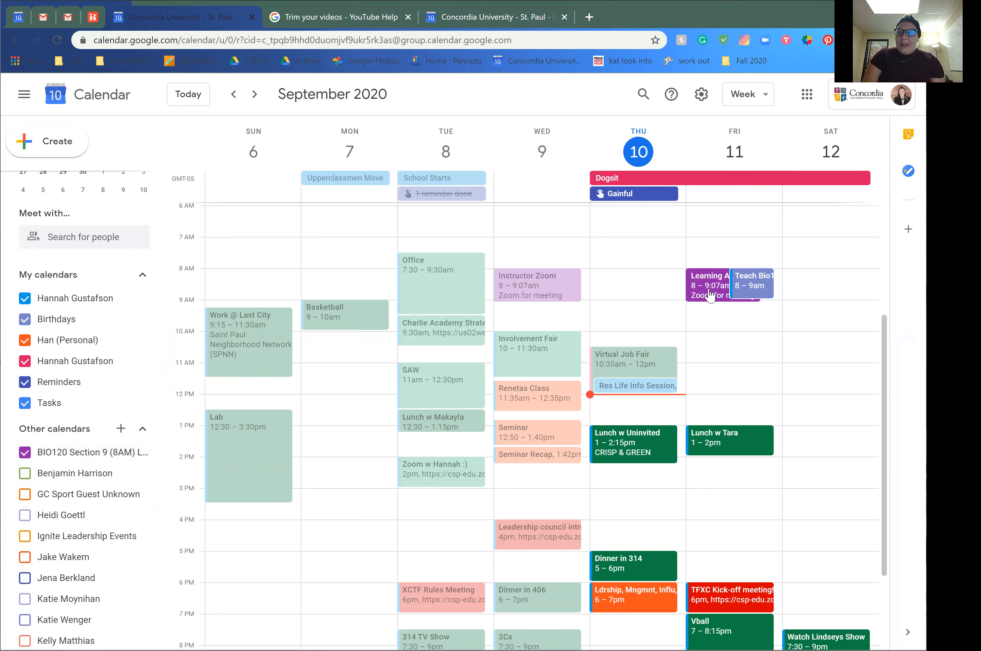
{"action": "left_click", "coordinate": [712, 292]}
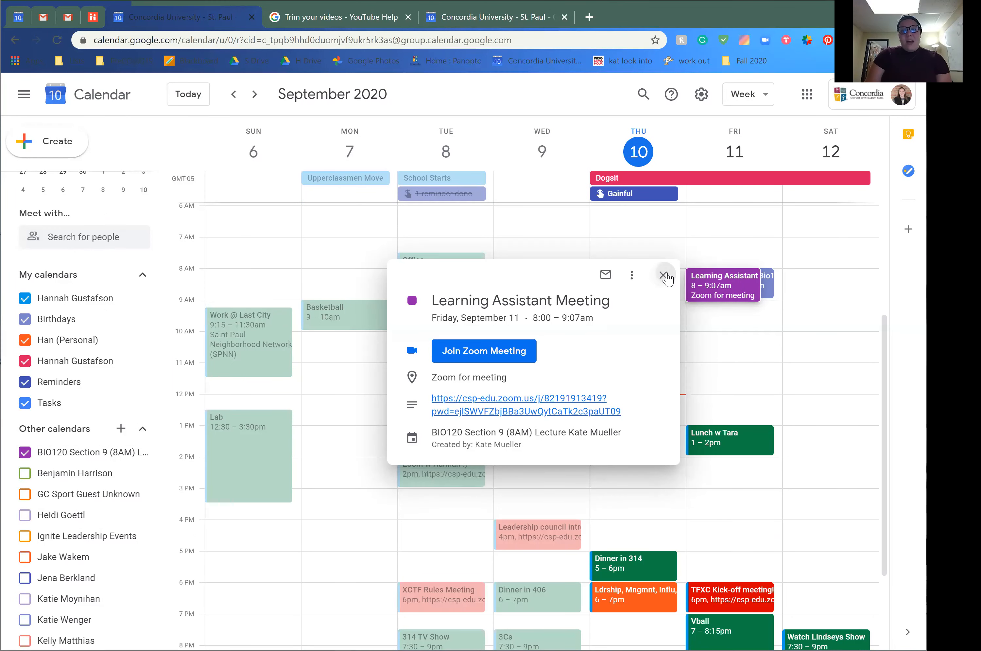
{"action": "left_click", "coordinate": [664, 275]}
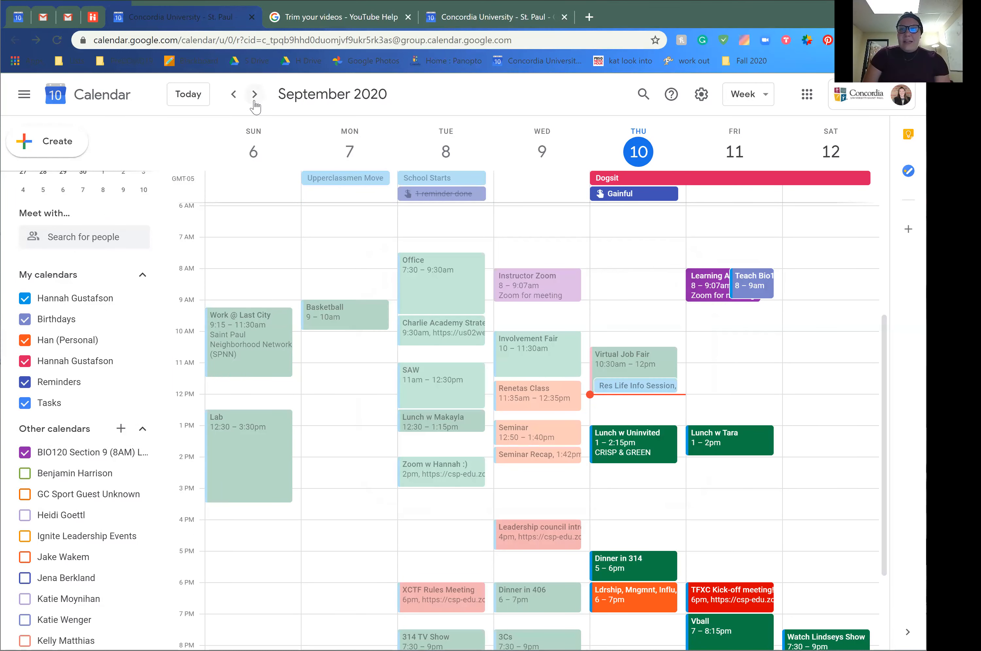
Step: Advance the calendar to the week of September 13–19
{"action": "left_click", "coordinate": [254, 94]}
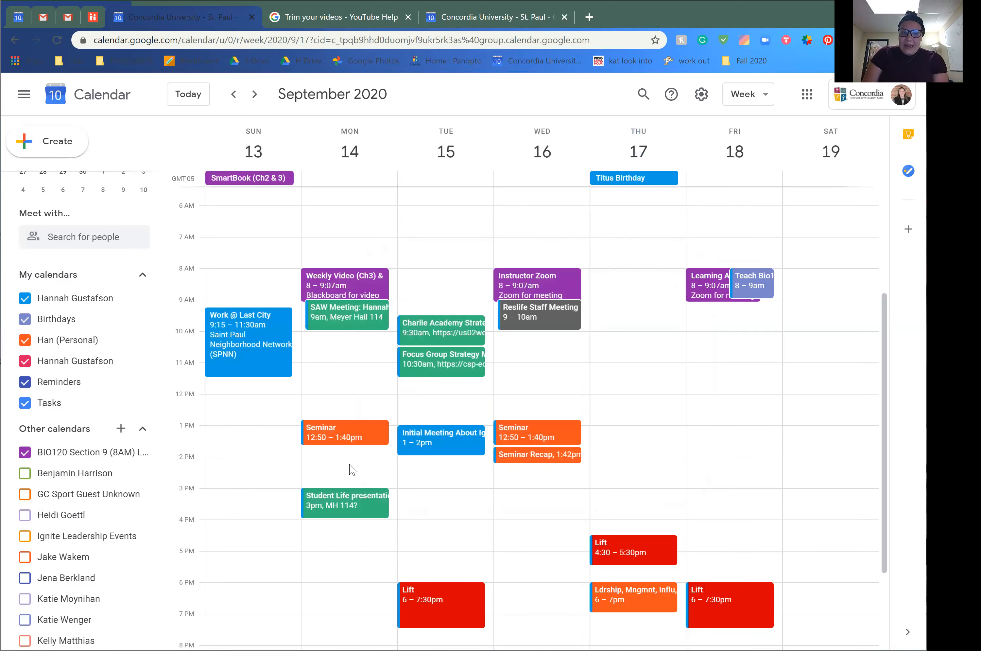
{"action": "mouse_move", "coordinate": [333, 559]}
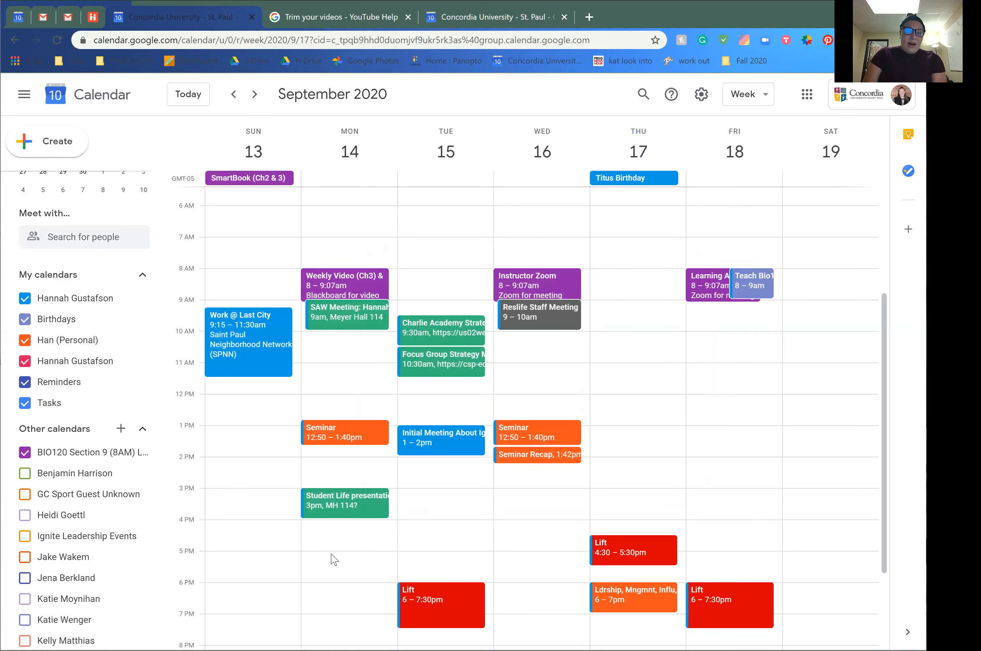
{"action": "scroll", "scroll_direction": "down", "scroll_amount": 3}
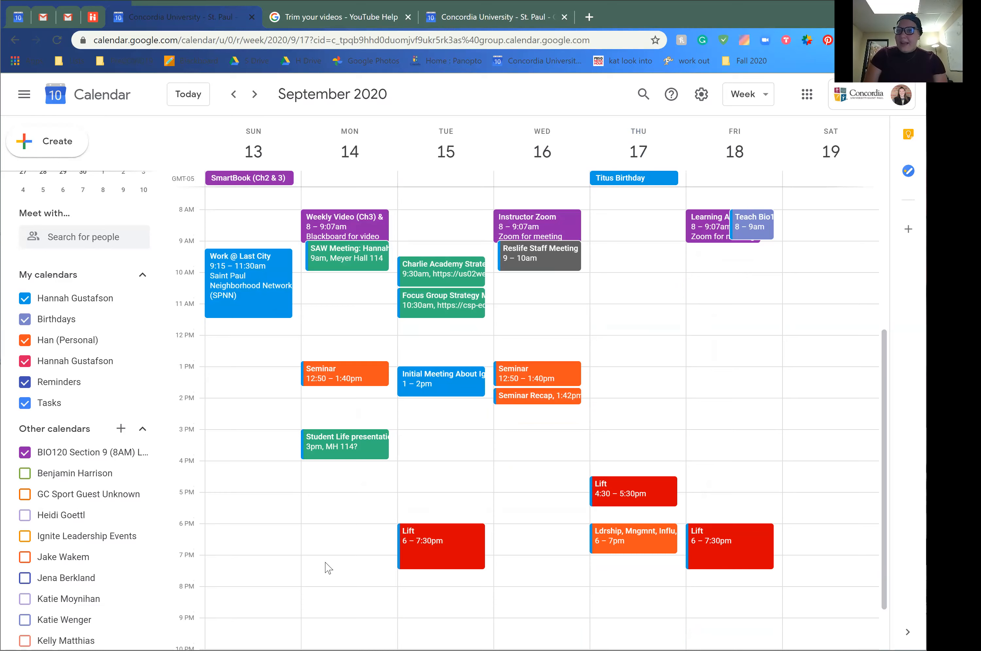
Step: Draft a 'Science Study Nights' event on Monday Sep 14 running 7:00–8:30pm
{"action": "left_click", "coordinate": [328, 570]}
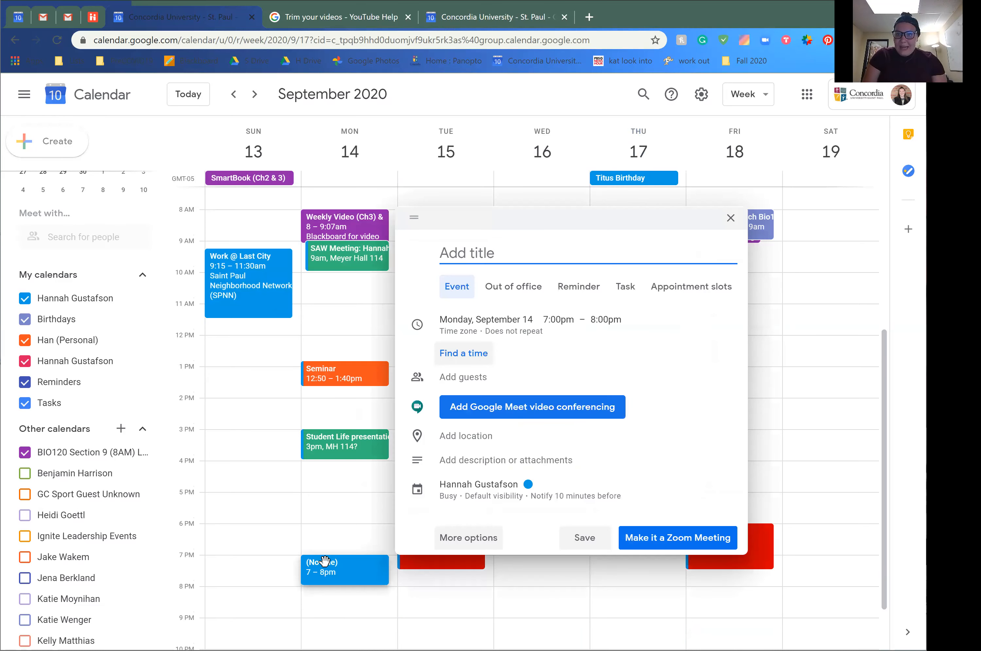
{"action": "mouse_move", "coordinate": [475, 538]}
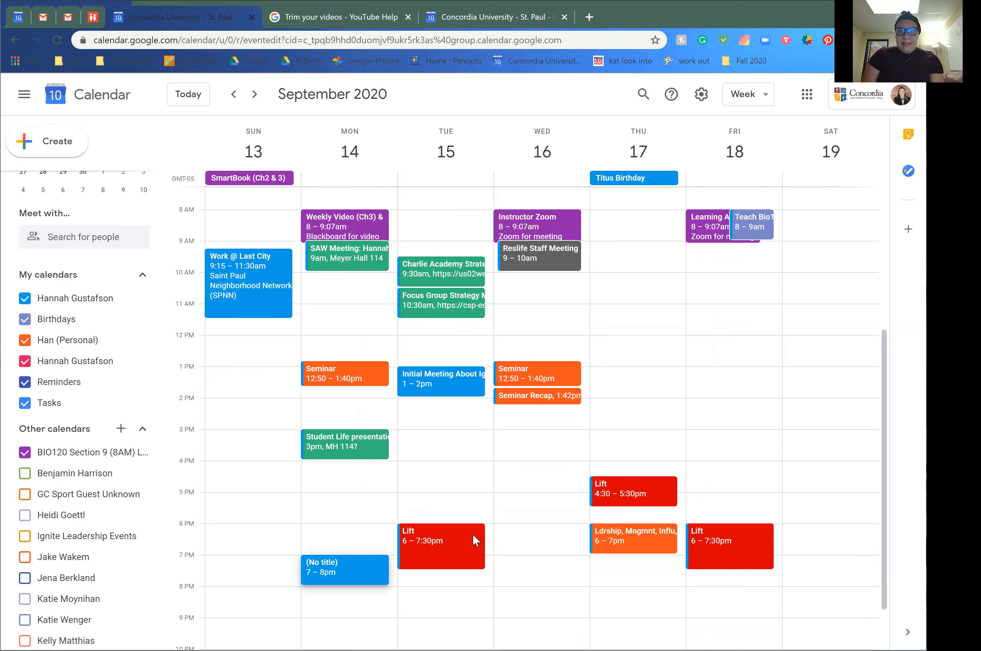
{"action": "left_click", "coordinate": [344, 570]}
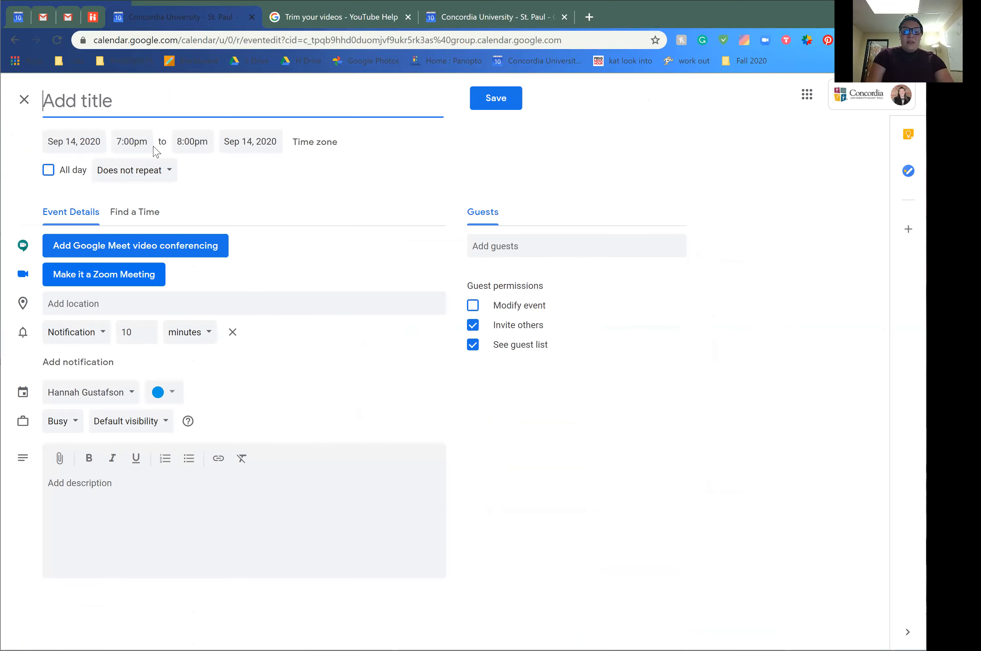
{"action": "type", "text": "S"}
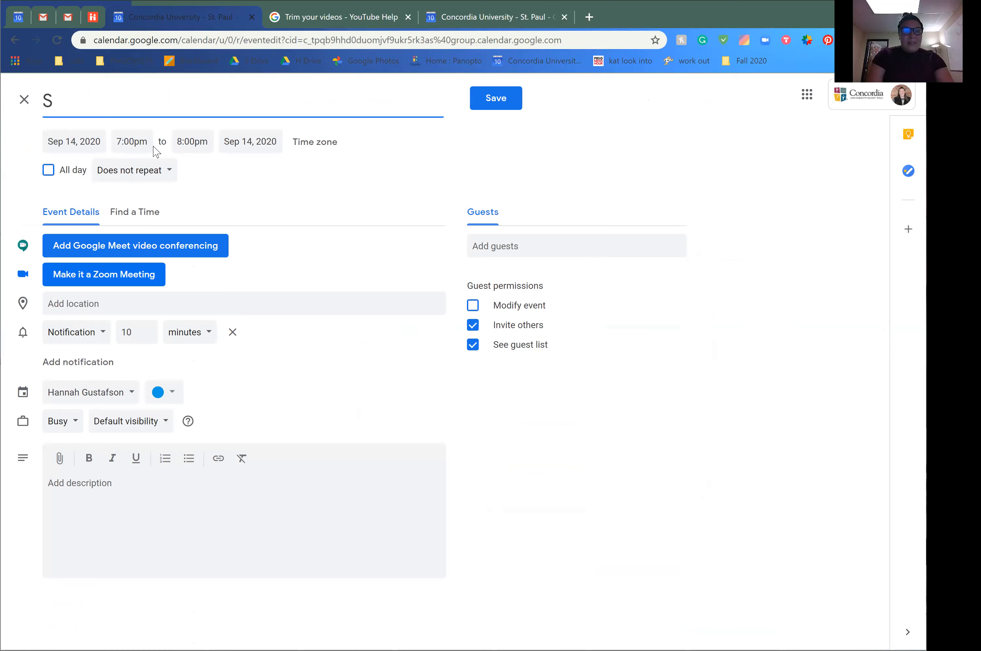
{"action": "type", "text": "cience Study Nights"}
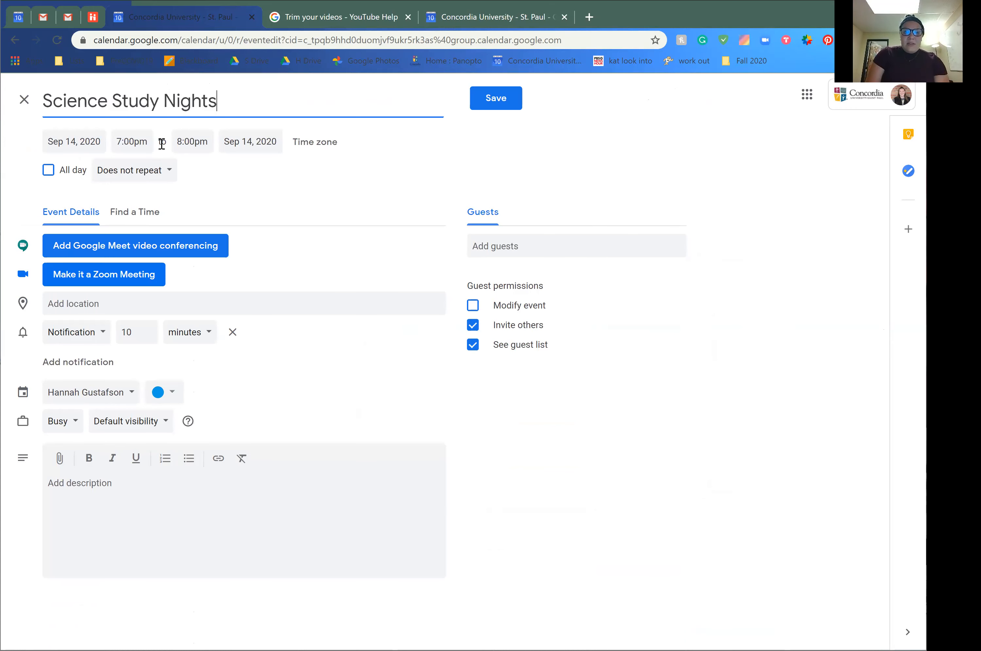
{"action": "left_click", "coordinate": [193, 142]}
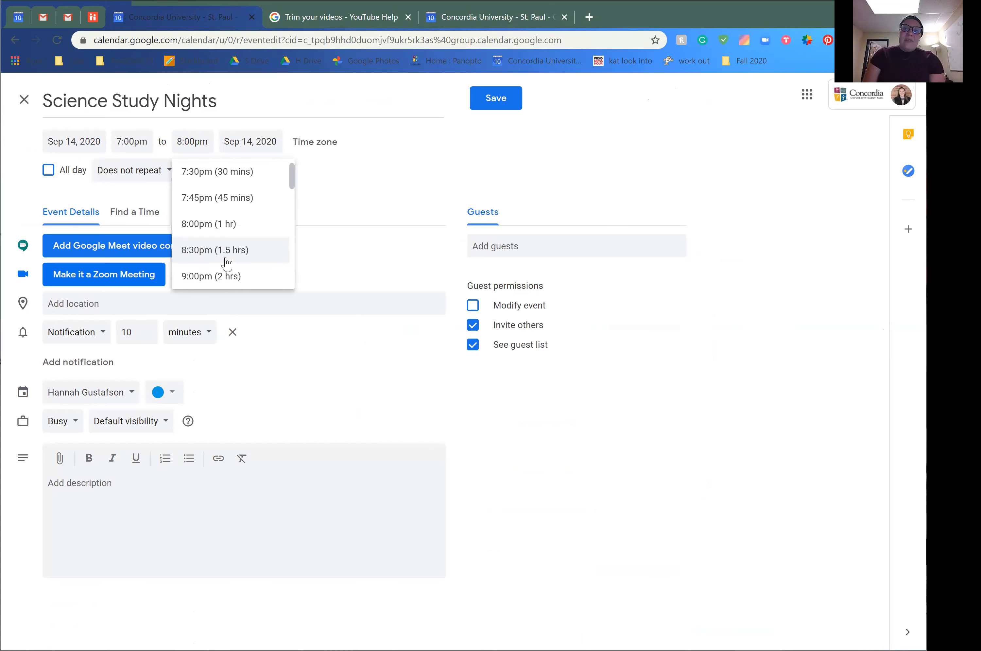
{"action": "left_click", "coordinate": [213, 250]}
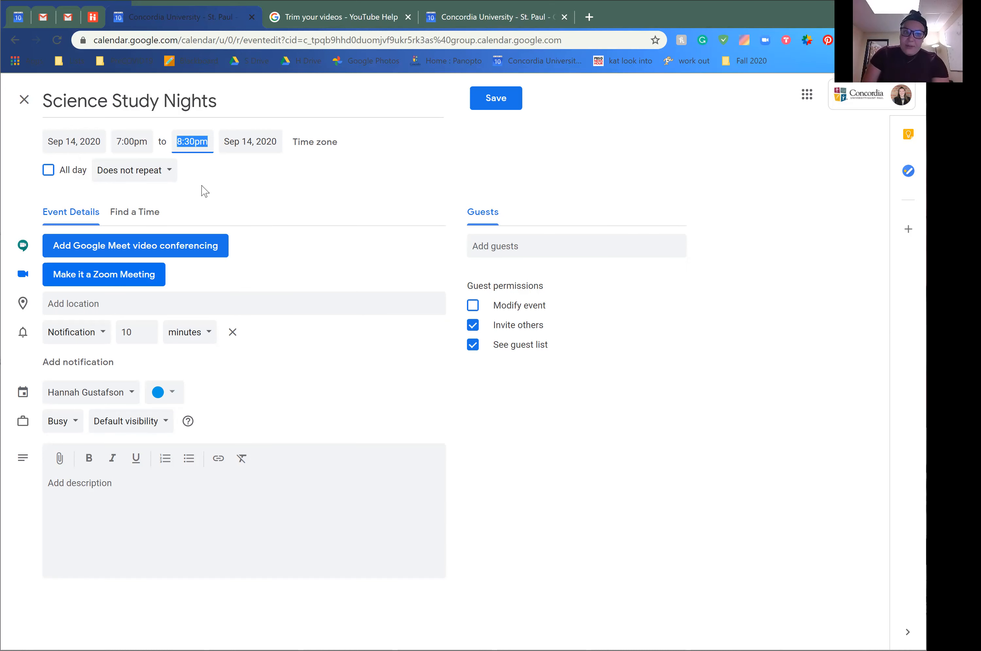
{"action": "left_click", "coordinate": [129, 170]}
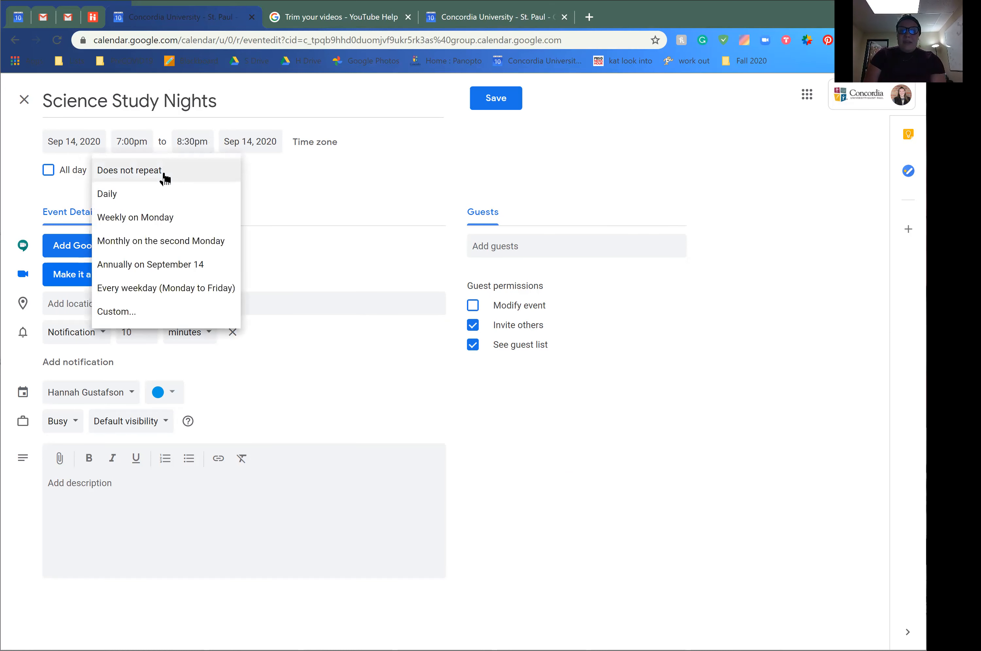
{"action": "mouse_move", "coordinate": [160, 318]}
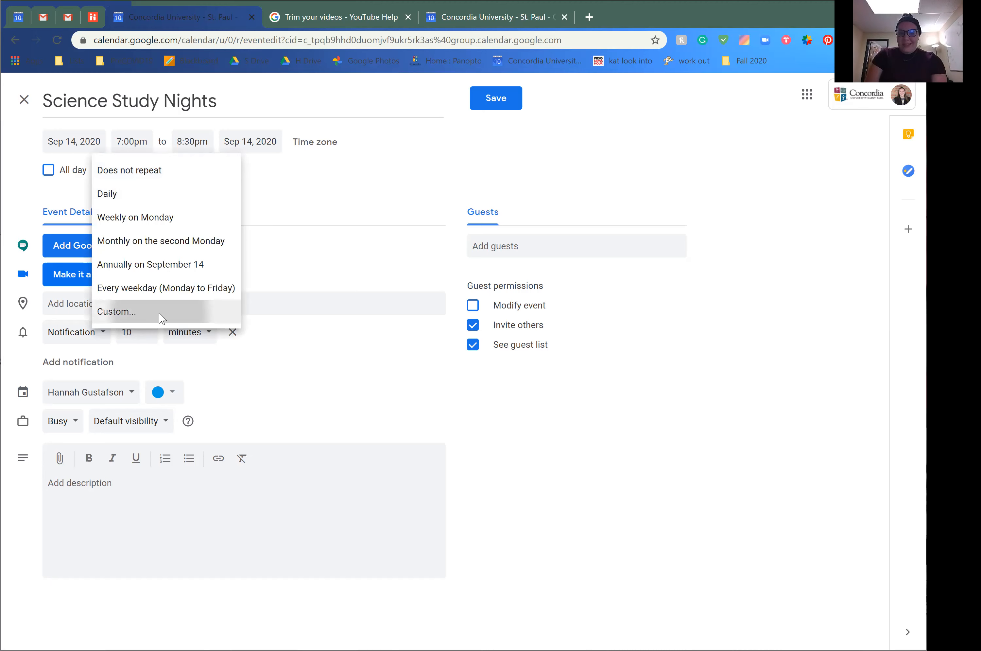
Step: Set a custom repeat every 1 week on Monday, ending on Dec 7, 2020
{"action": "left_click", "coordinate": [116, 312]}
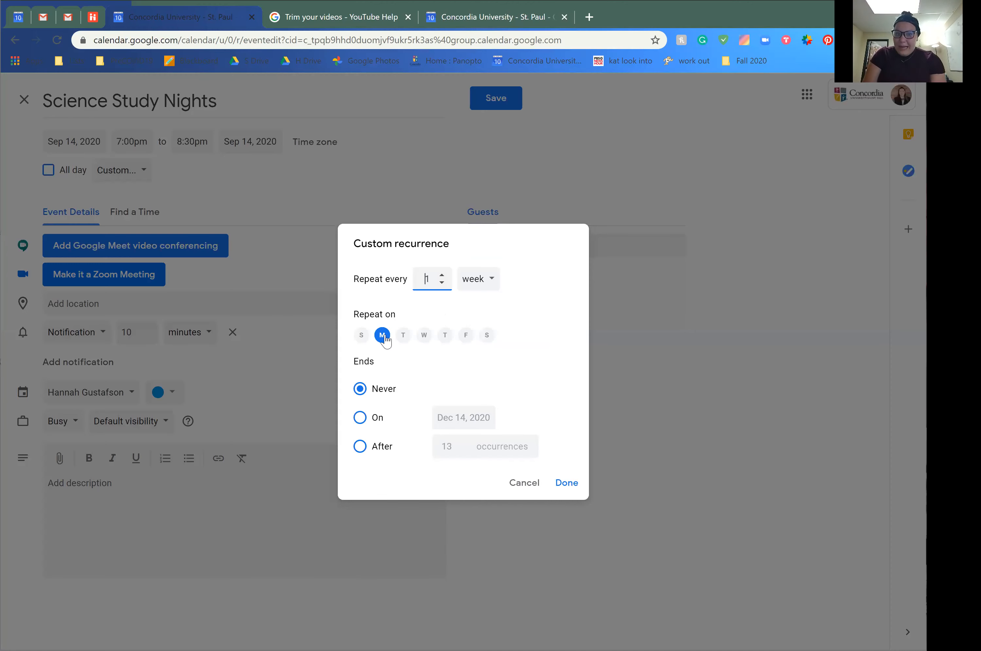
{"action": "left_click", "coordinate": [360, 417]}
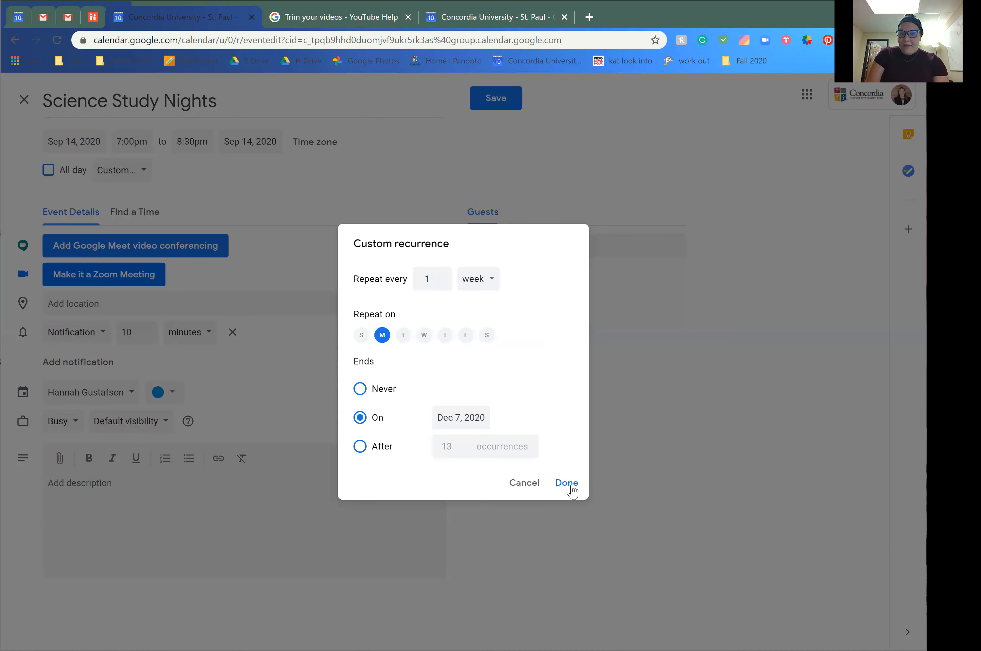
{"action": "left_click", "coordinate": [566, 483]}
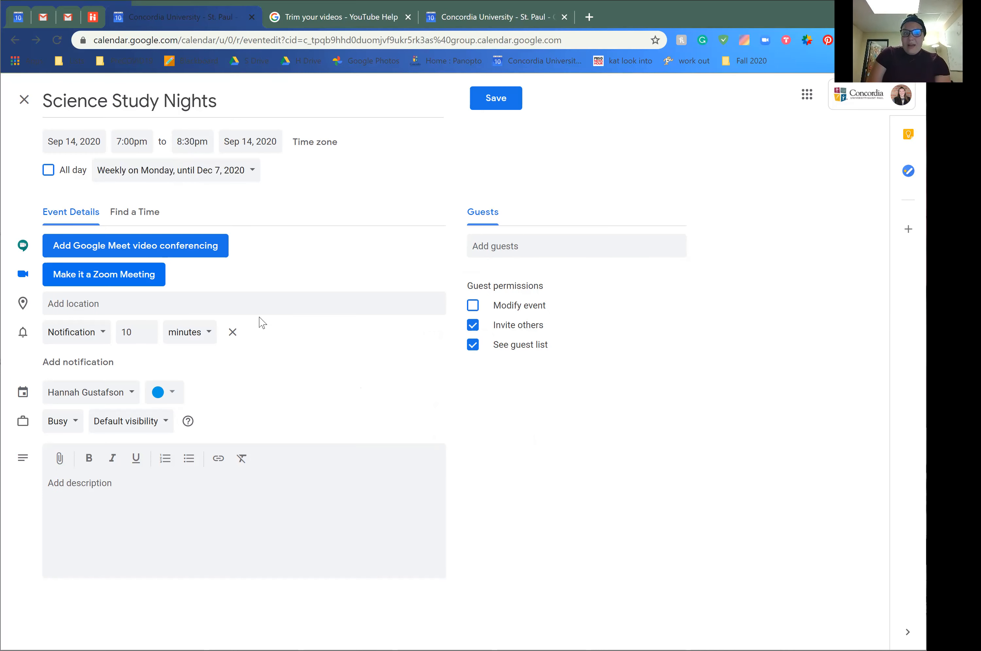
Step: Colour Science Study Nights orange and save it onto Monday 7–8:30pm
{"action": "left_click", "coordinate": [172, 391]}
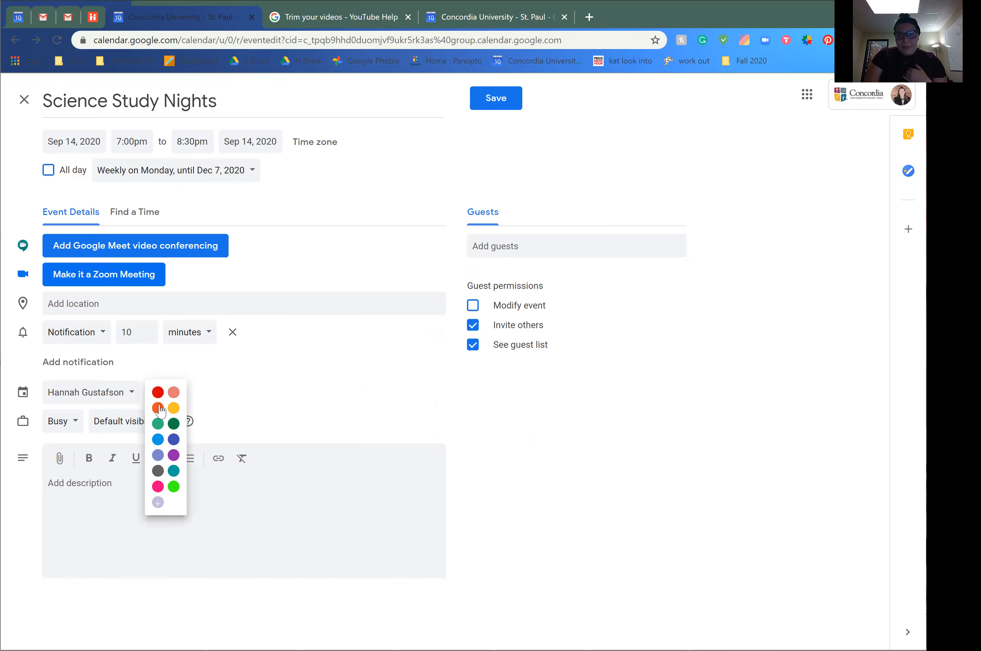
{"action": "left_click", "coordinate": [158, 407]}
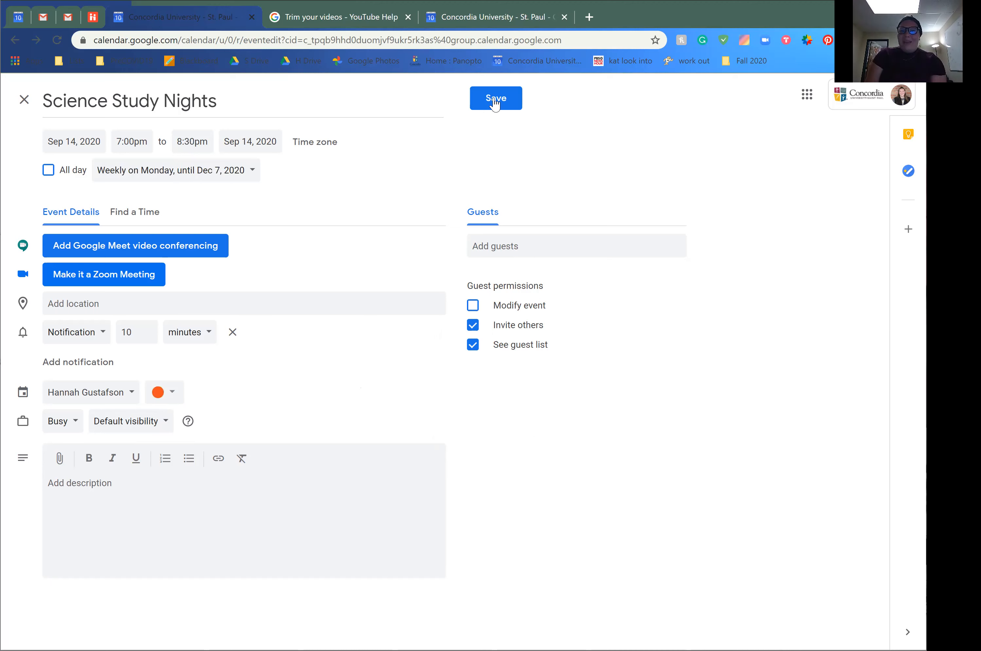
{"action": "left_click", "coordinate": [496, 98]}
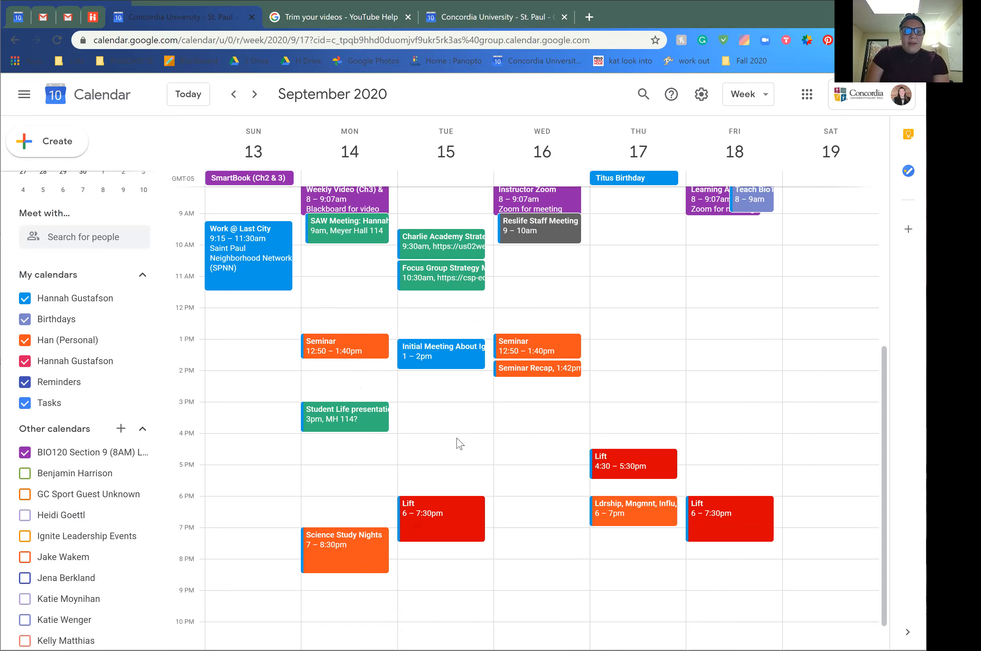
{"action": "mouse_move", "coordinate": [121, 429]}
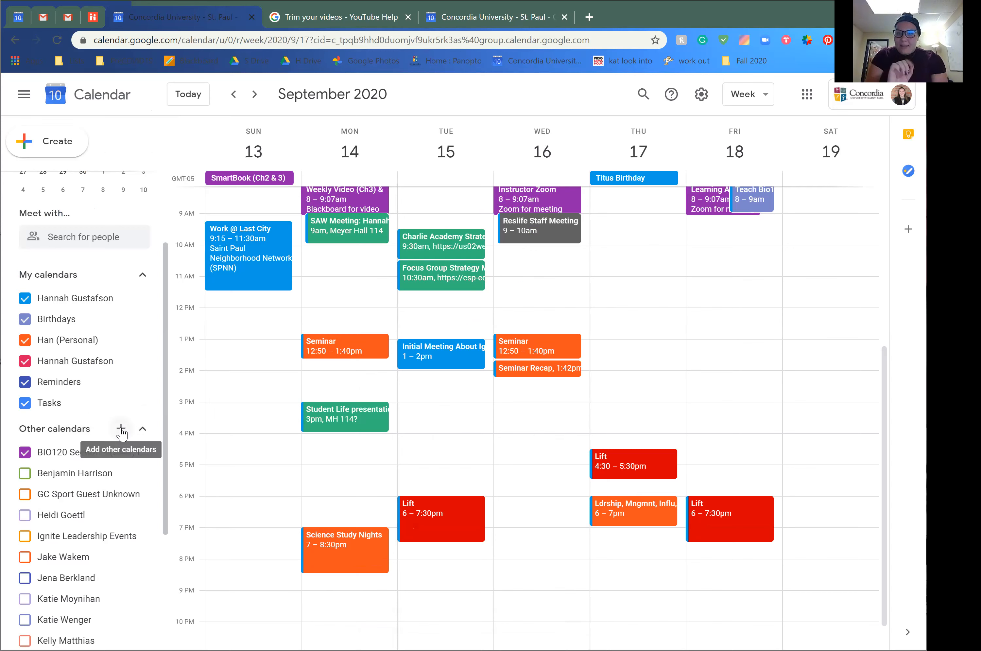
{"action": "left_click", "coordinate": [122, 427]}
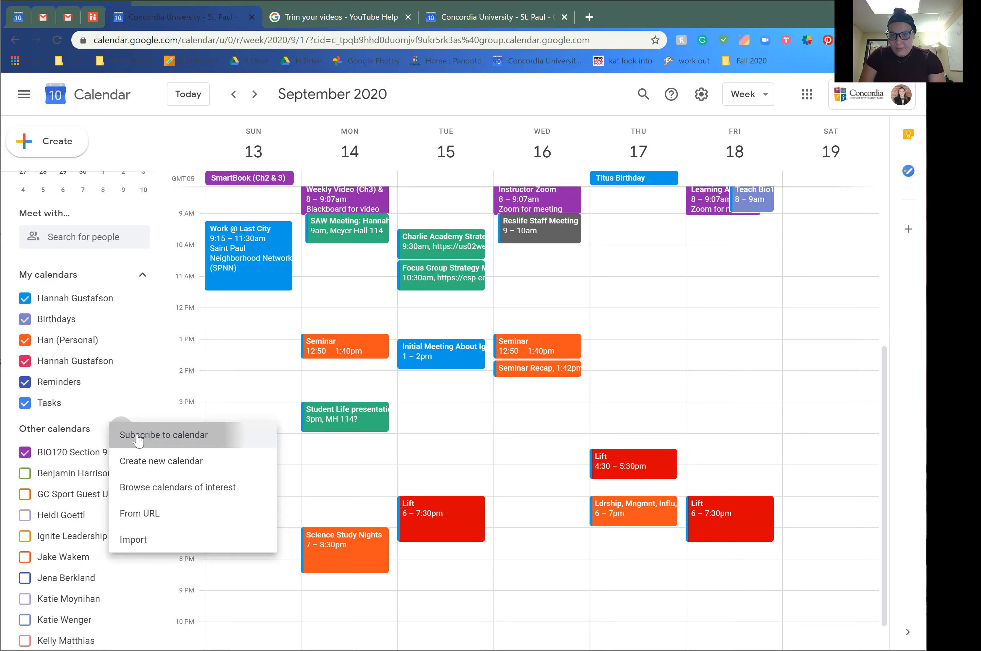
{"action": "left_click", "coordinate": [140, 435]}
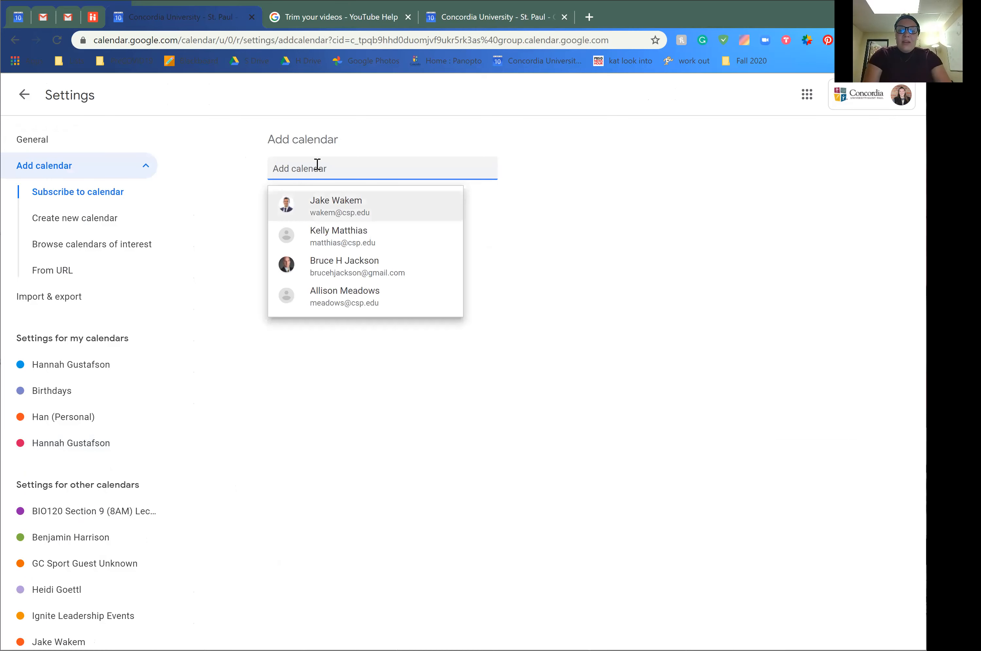
{"action": "type", "text": "kate"}
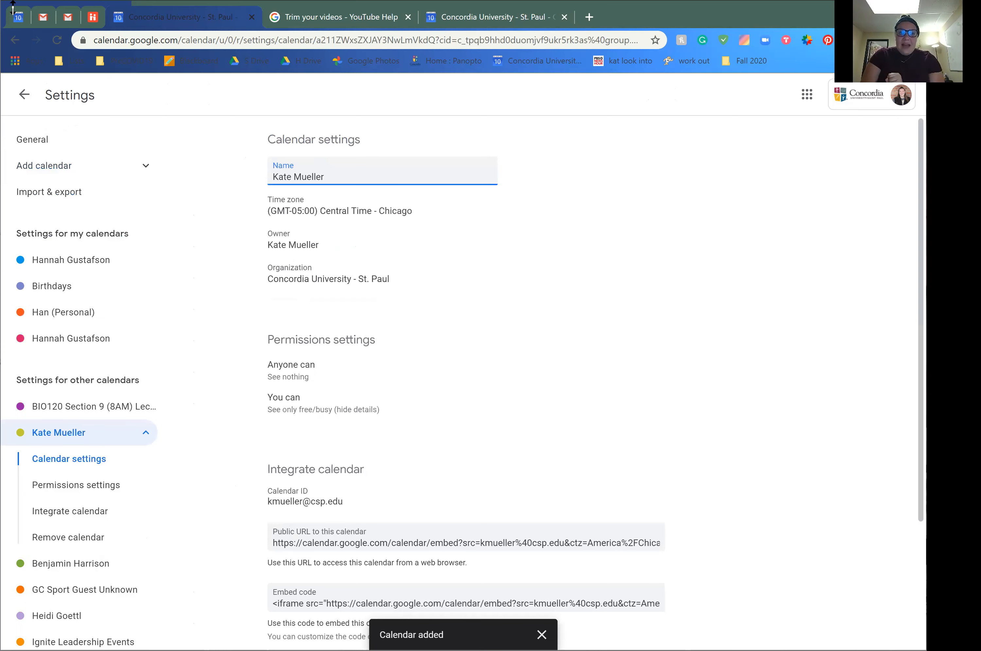
{"action": "left_click", "coordinate": [542, 634]}
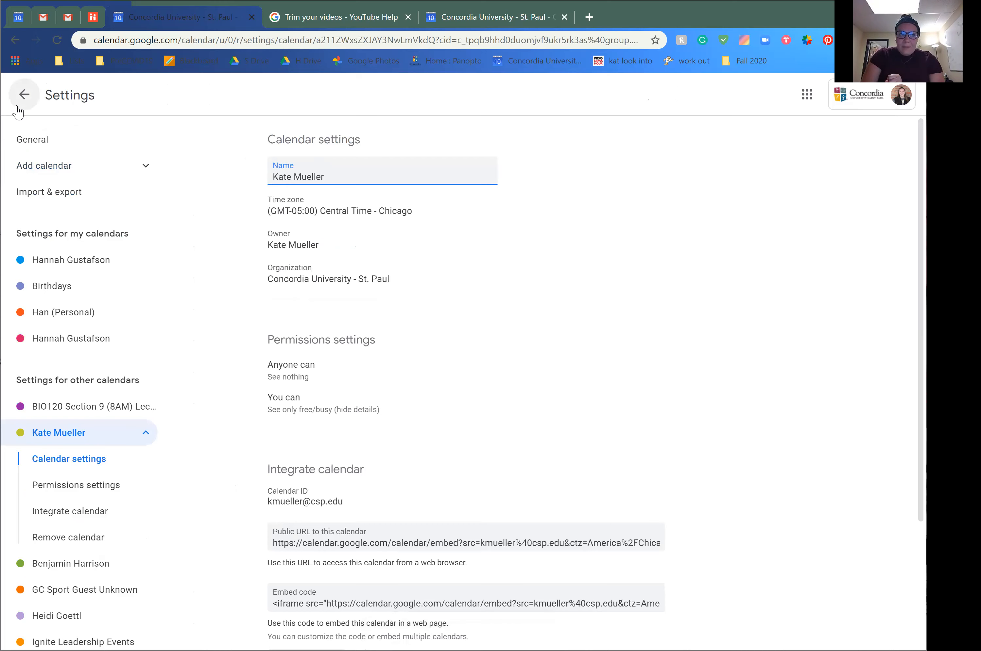
{"action": "left_click", "coordinate": [23, 94]}
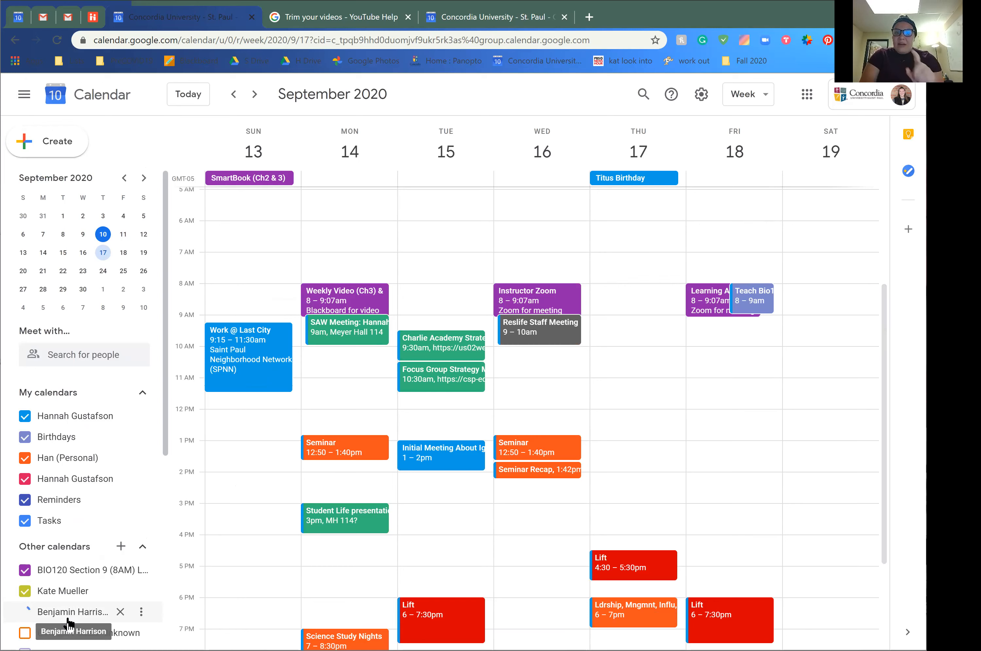
{"action": "left_click", "coordinate": [25, 611]}
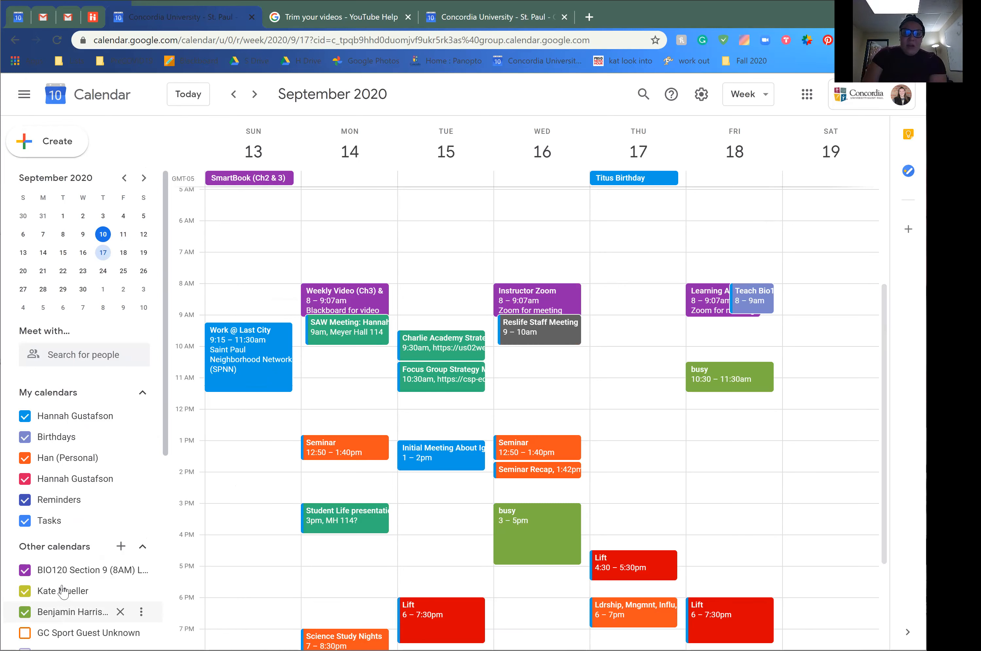
{"action": "left_click", "coordinate": [24, 591]}
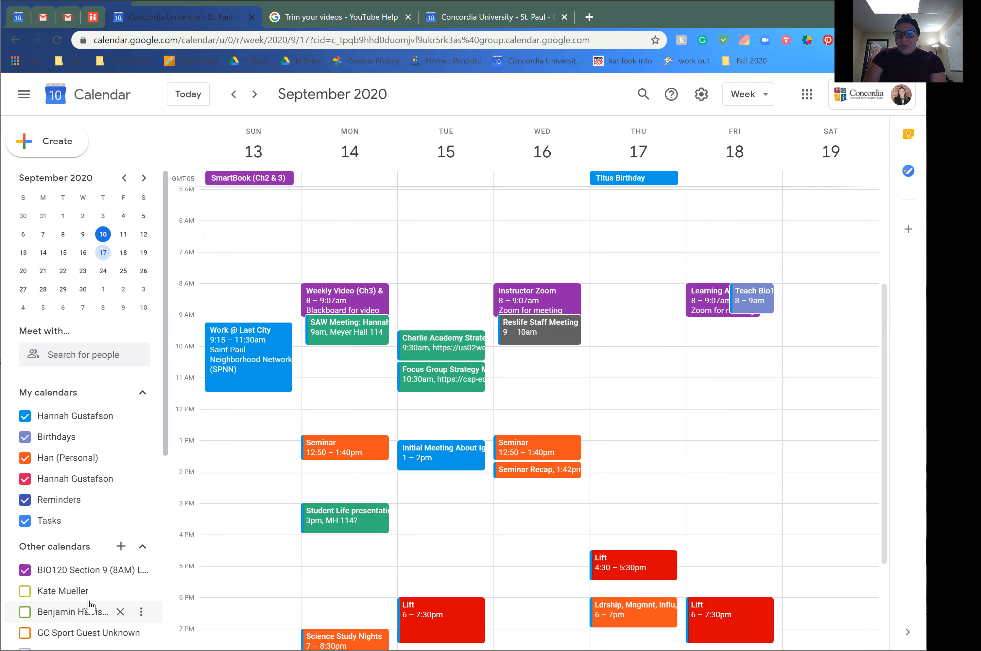
{"action": "scroll", "scroll_direction": "down", "scroll_amount": 3}
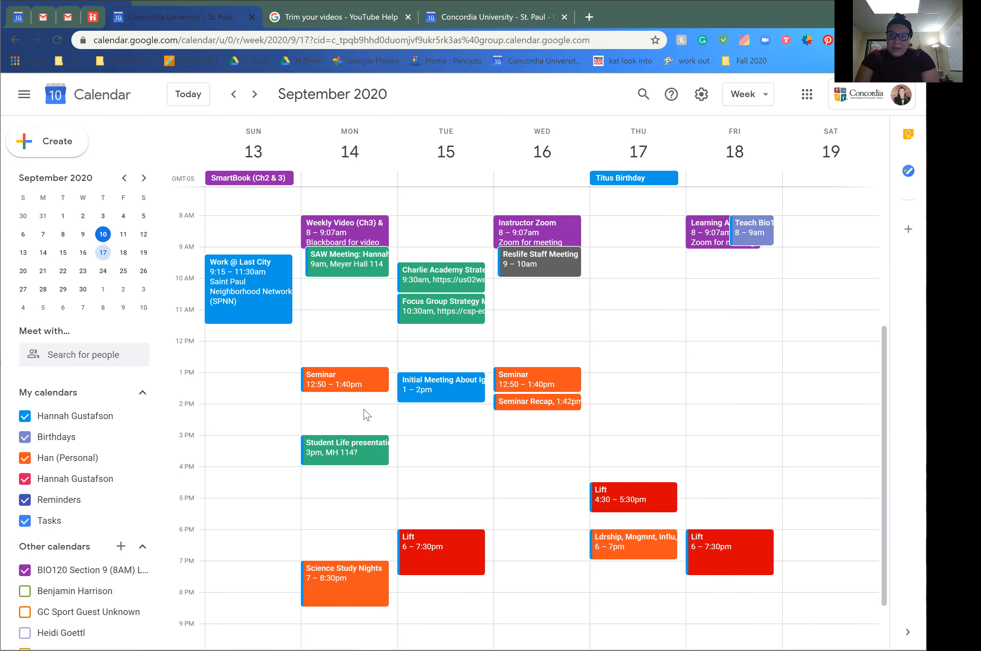